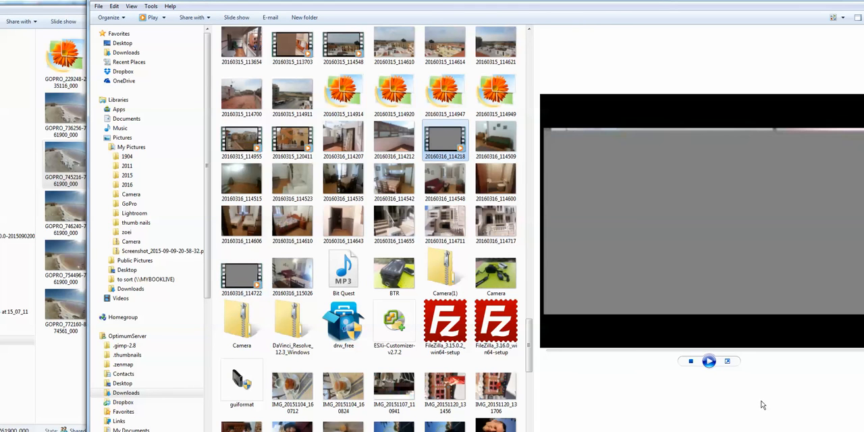
# Play, then pause, the corrupted video 20160316_114218 in the preview pane to show its garbled frames
pyautogui.click(709, 360)
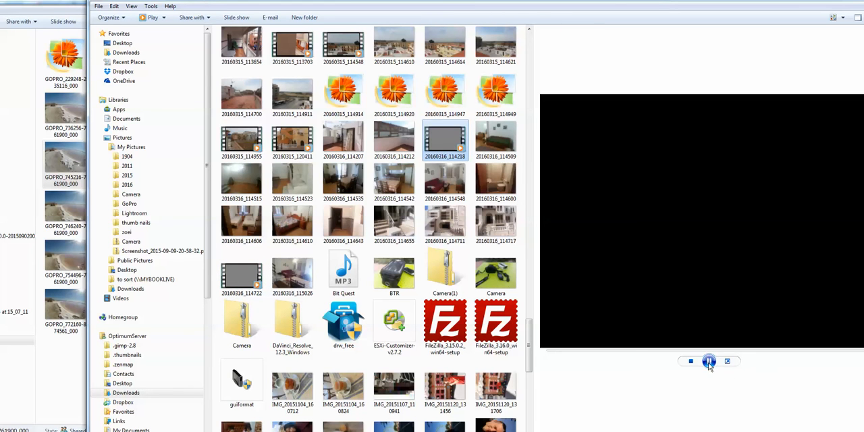
pyautogui.click(709, 361)
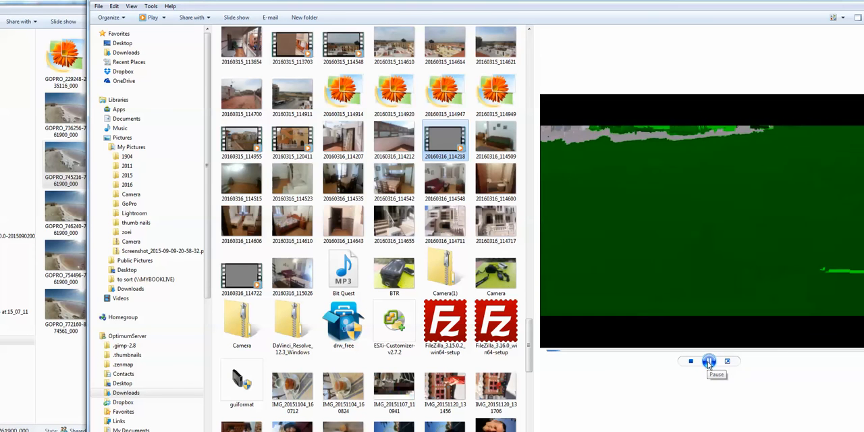
pyautogui.click(709, 362)
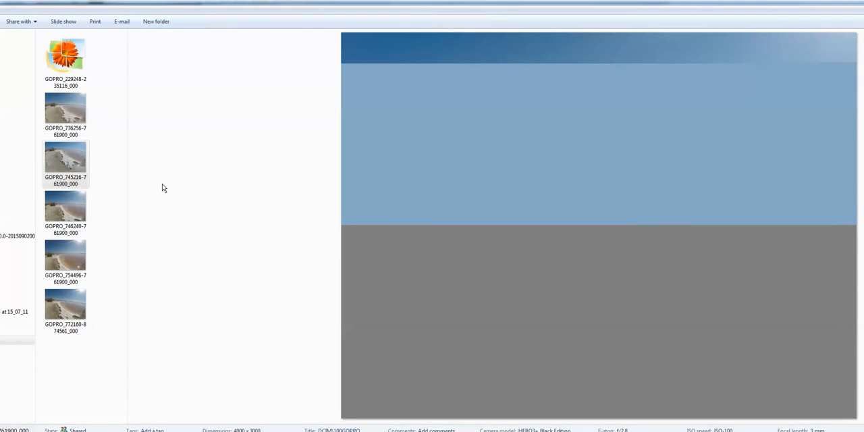
# Open the GoPro folder and preview the second beach photo, which stays blank
pyautogui.click(66, 108)
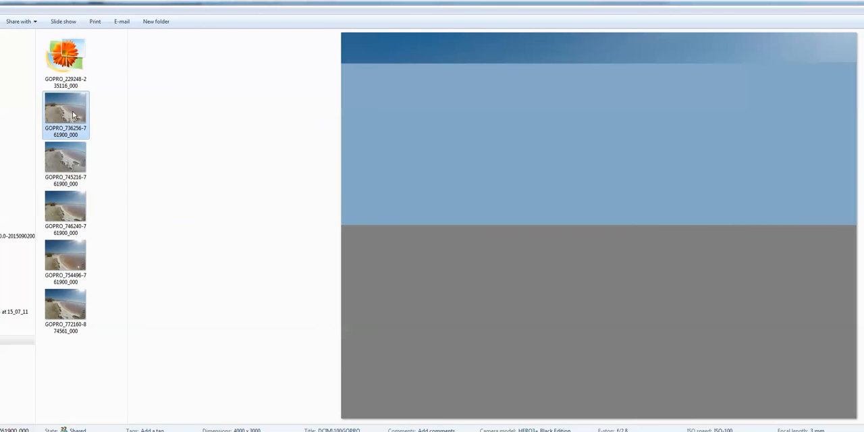
pyautogui.click(65, 162)
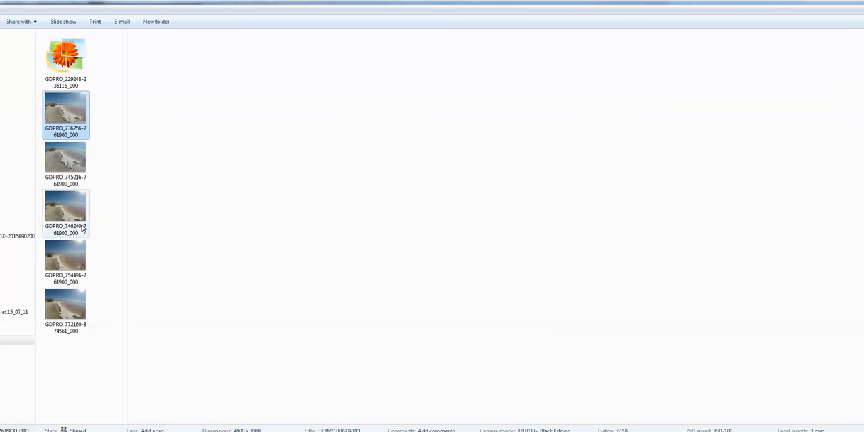
# Preview the fourth, sixth and fifth GoPro beach photos, each showing the salt lake shoreline
pyautogui.click(66, 210)
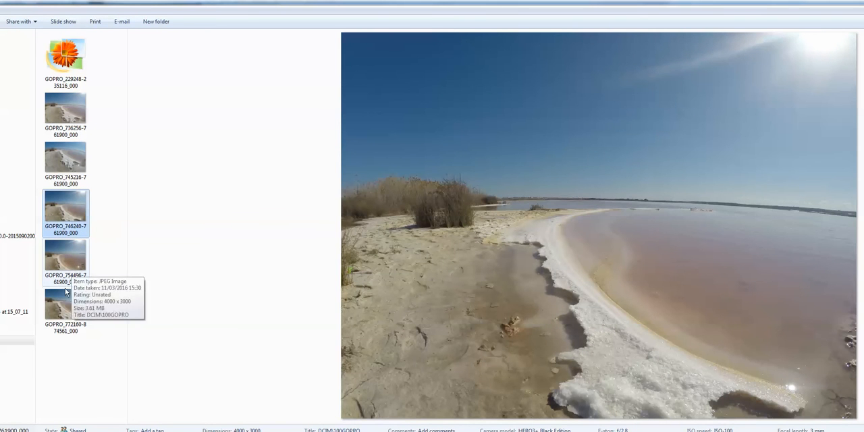
pyautogui.click(65, 309)
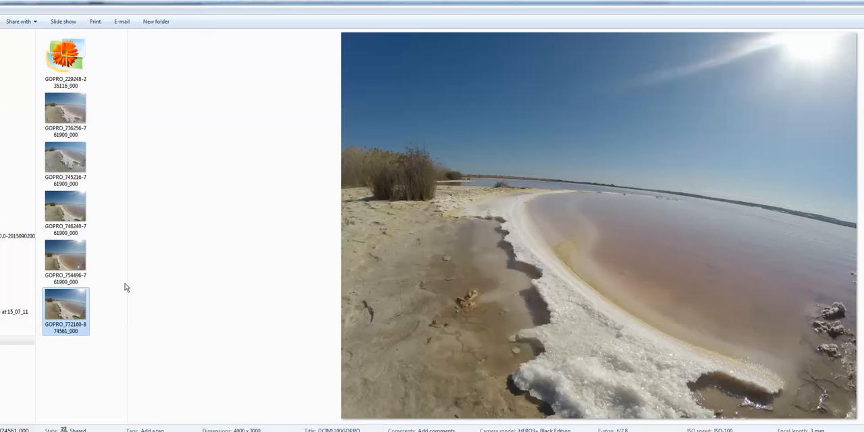
pyautogui.moveTo(92, 260)
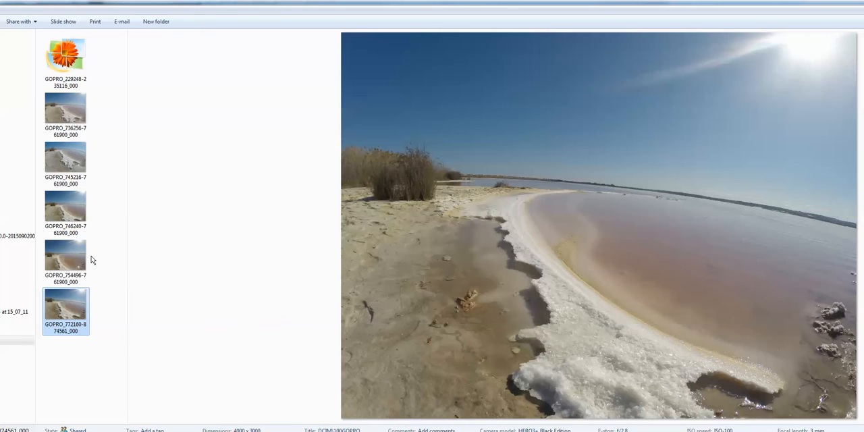
pyautogui.click(66, 260)
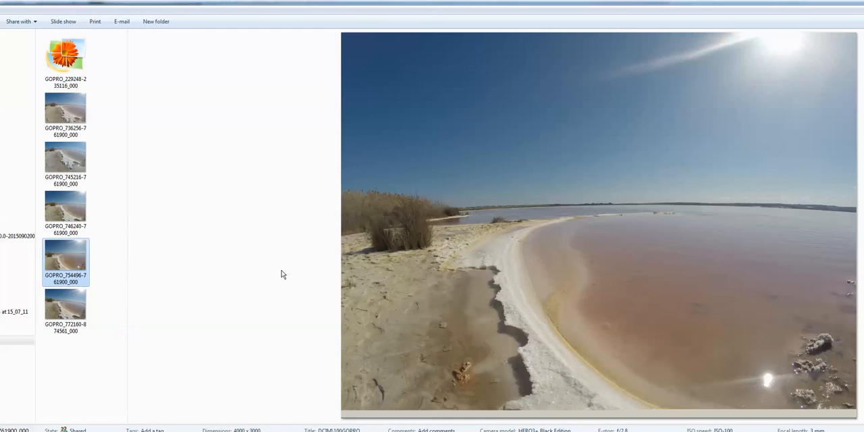